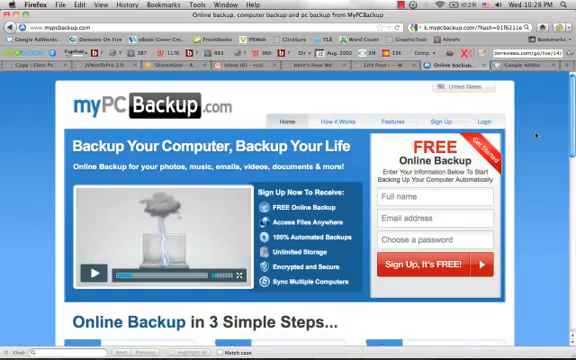
Scroll the home page down to the Join, Download, Backup three-step overview
scroll(down, 3)
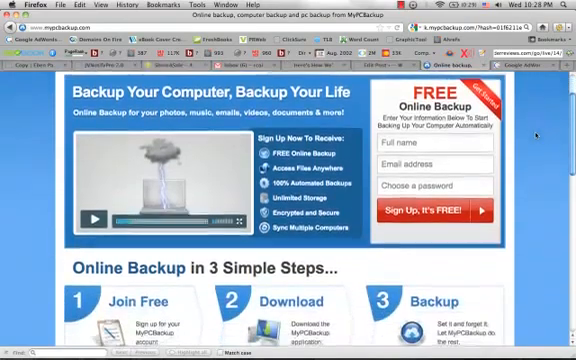
scroll(down, 3)
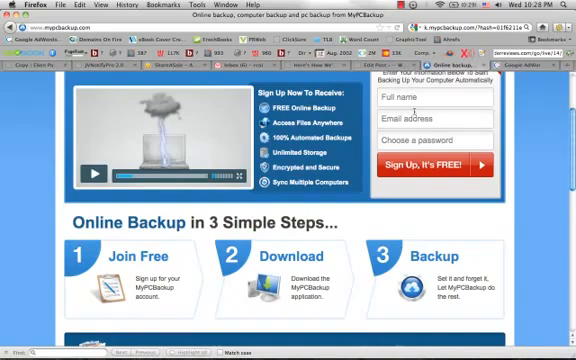
mouse_move(433, 162)
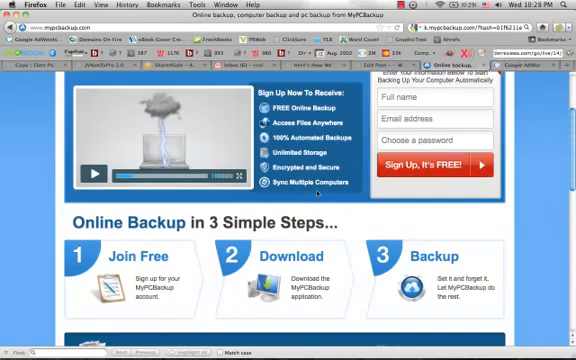
mouse_move(320, 218)
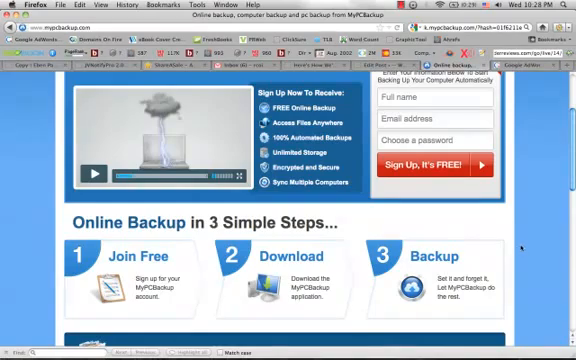
Scroll through the home page testimonials and back up toward the Features tab
scroll(down, 3)
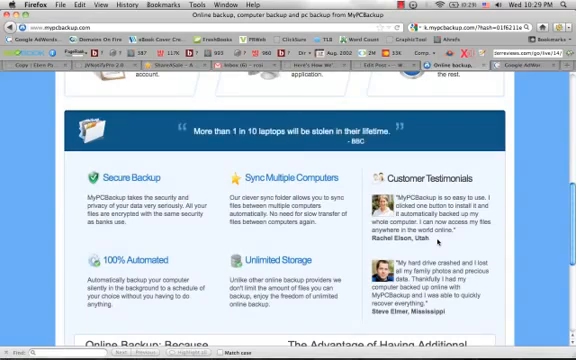
scroll(up, 3)
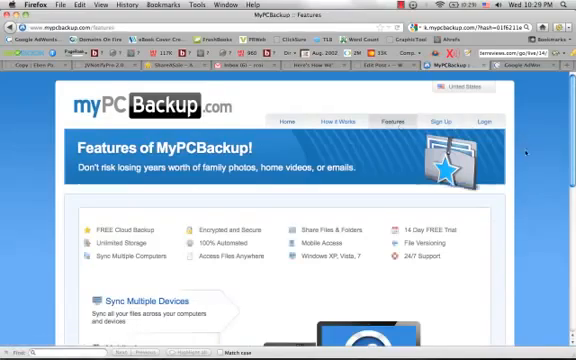
Scroll the Features page through Sync, Mobile Access, Share Files and File Protection sections
scroll(down, 3)
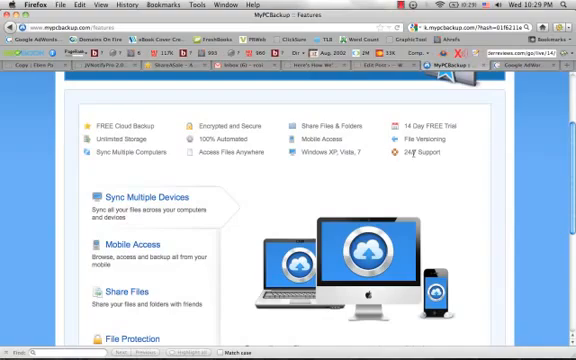
scroll(down, 3)
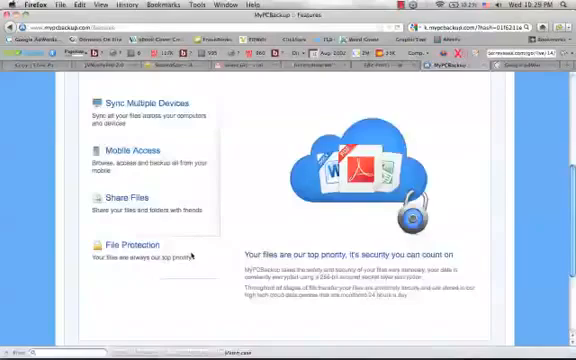
scroll(up, 3)
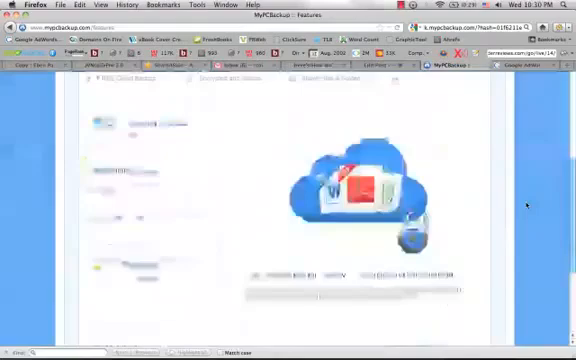
Open the How It Works page, scroll to step 3, then back to the top
scroll(down, 3)
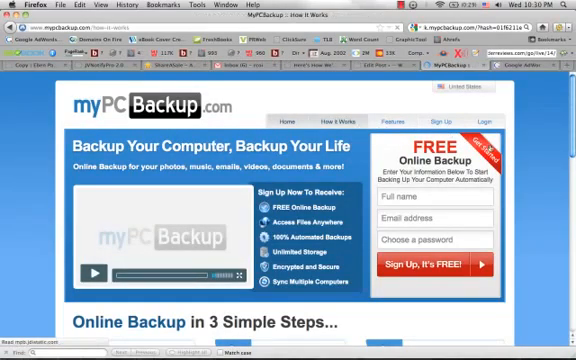
click(337, 100)
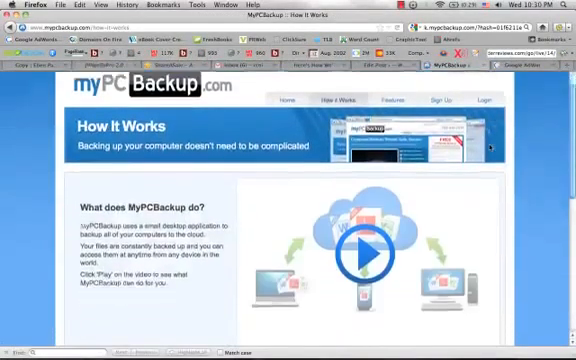
scroll(down, 3)
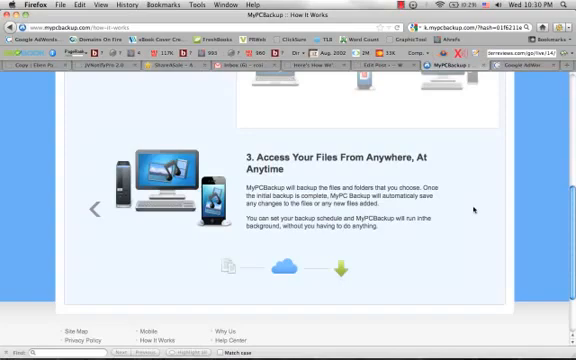
scroll(up, 3)
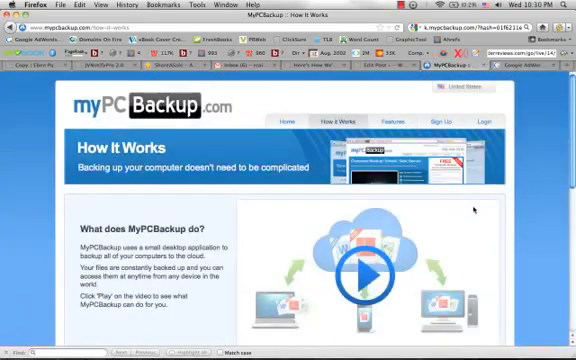